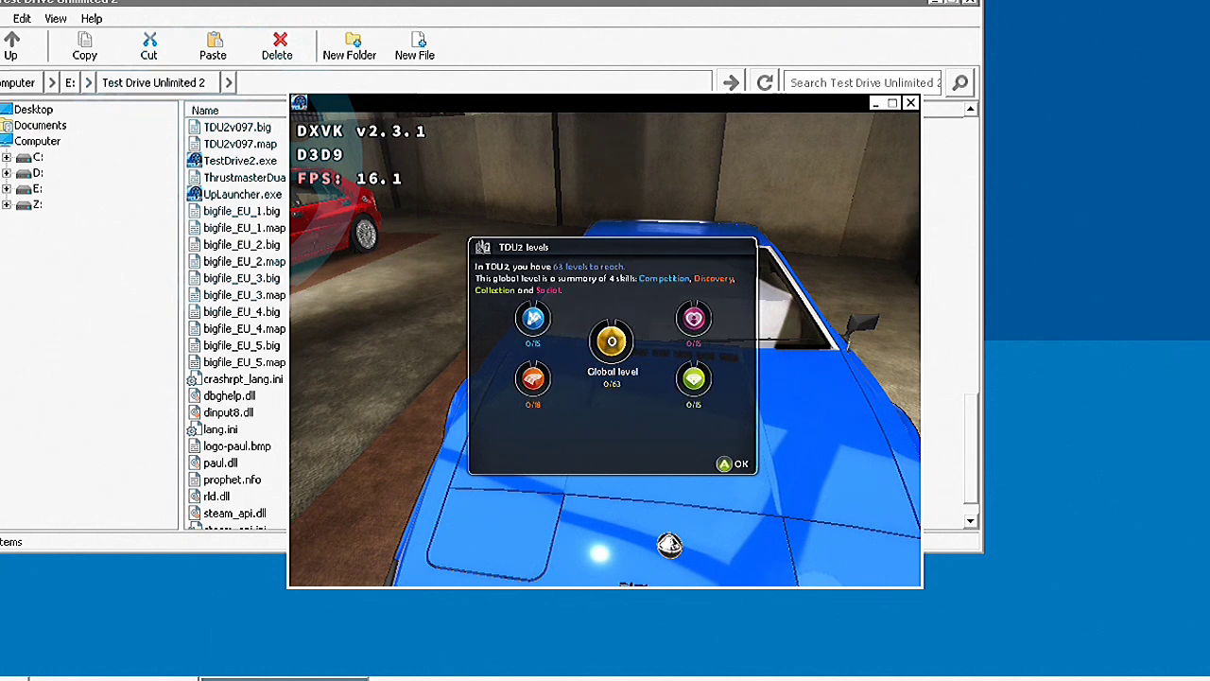
Step: Dismiss the TDU2 levels summary and confirm Full assistance as the driving aid
left_click(734, 463)
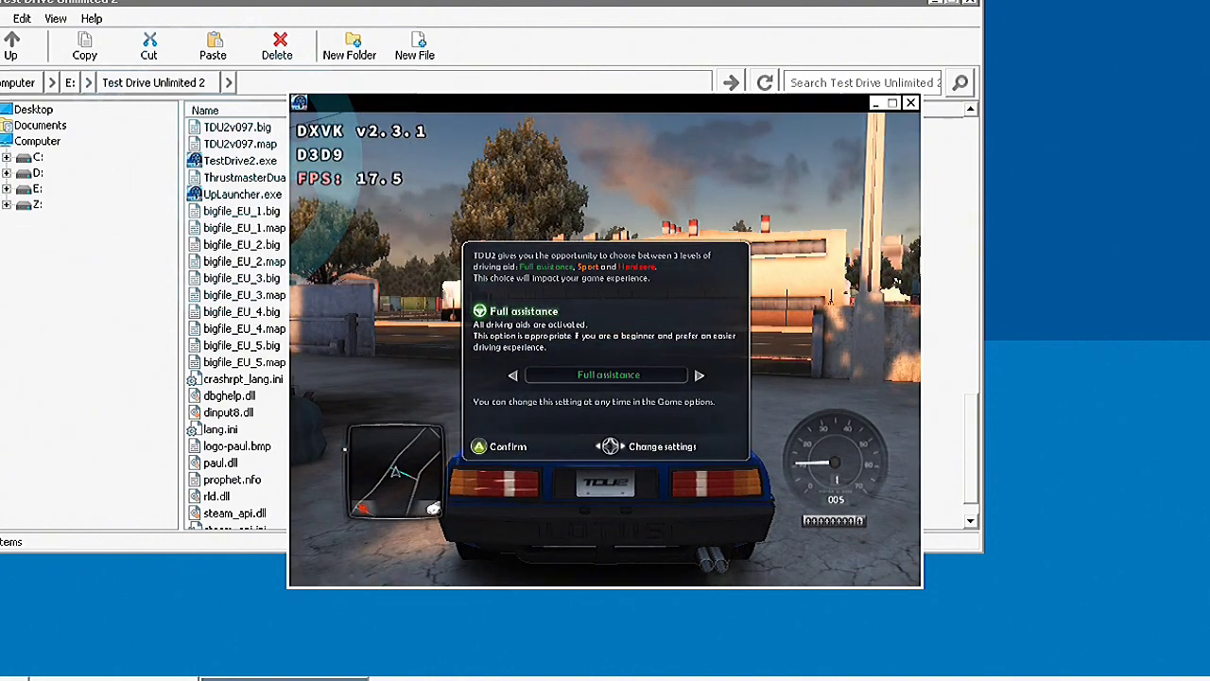
left_click(499, 446)
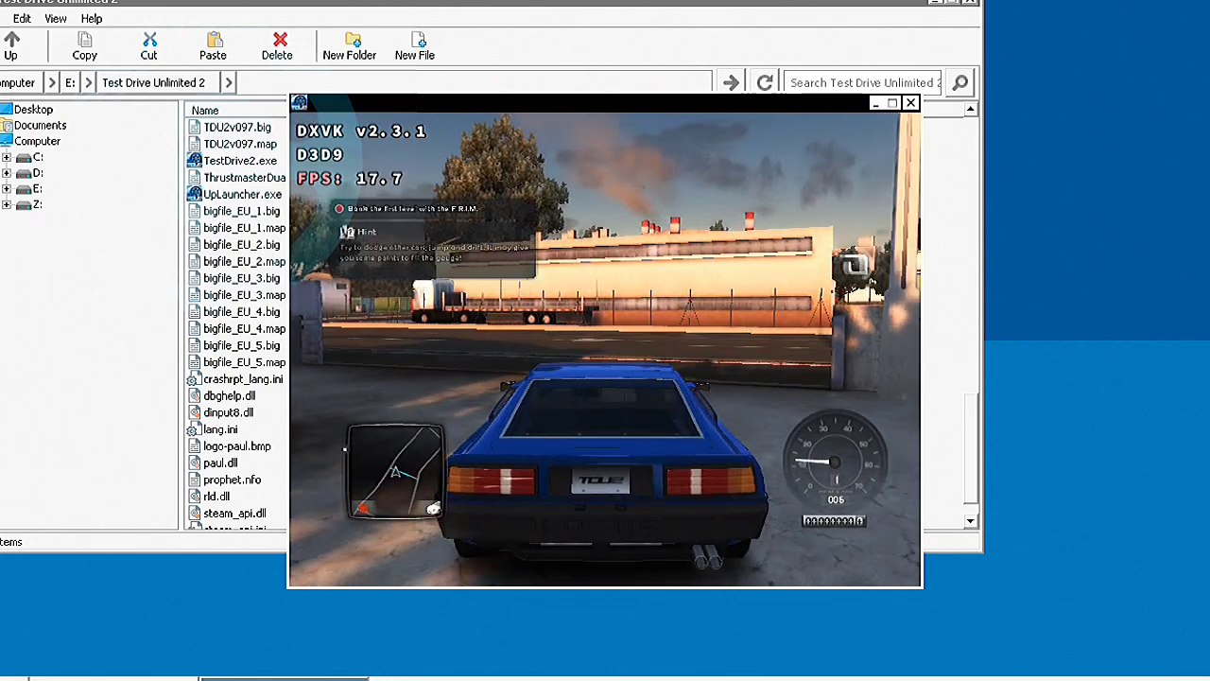